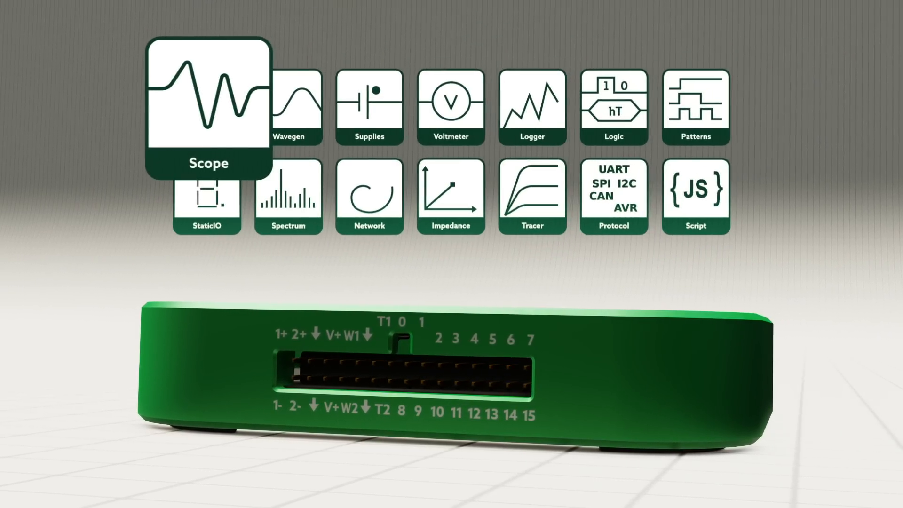
Step: Let the device animation play as the highlight moves from Scope along the top row to Patterns
click(695, 107)
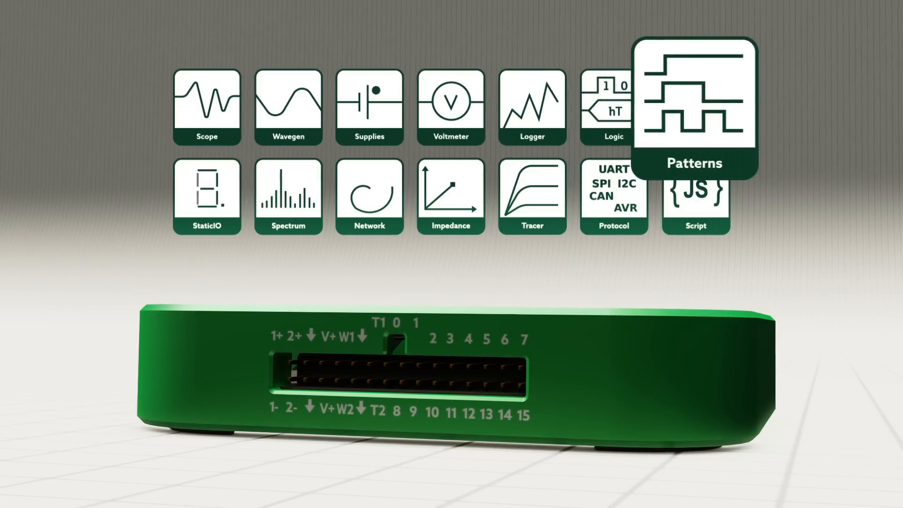